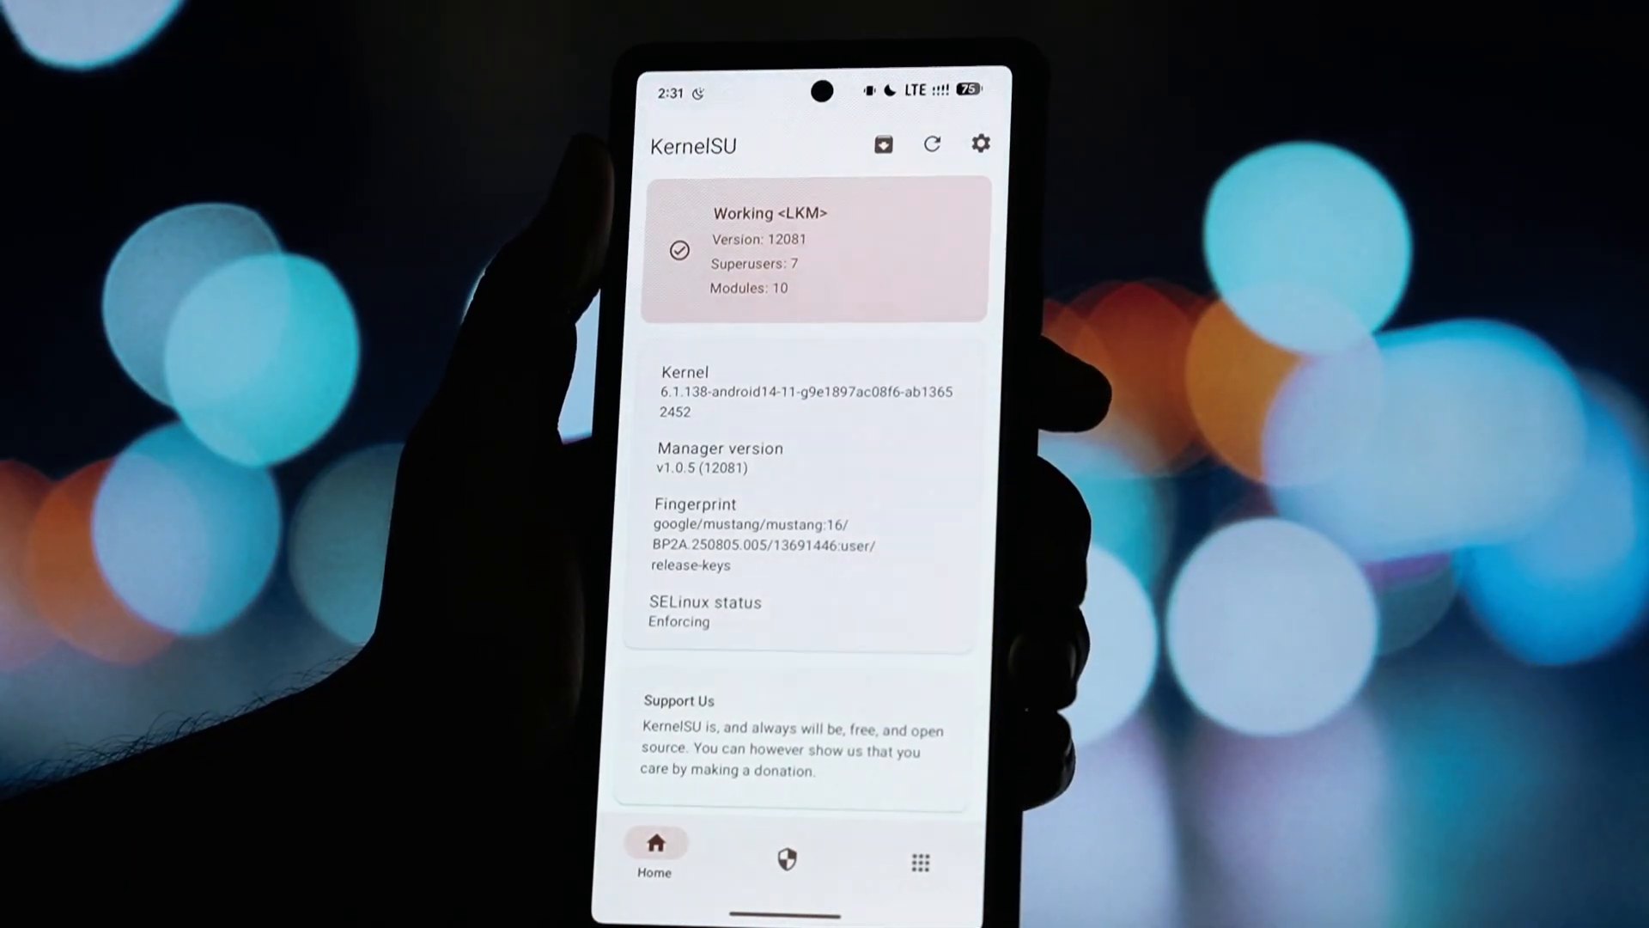
# Launch the LSPosed manager from KernelSU to view its Activated 1.9.2 (7291) Irena overview.
pyautogui.click(918, 856)
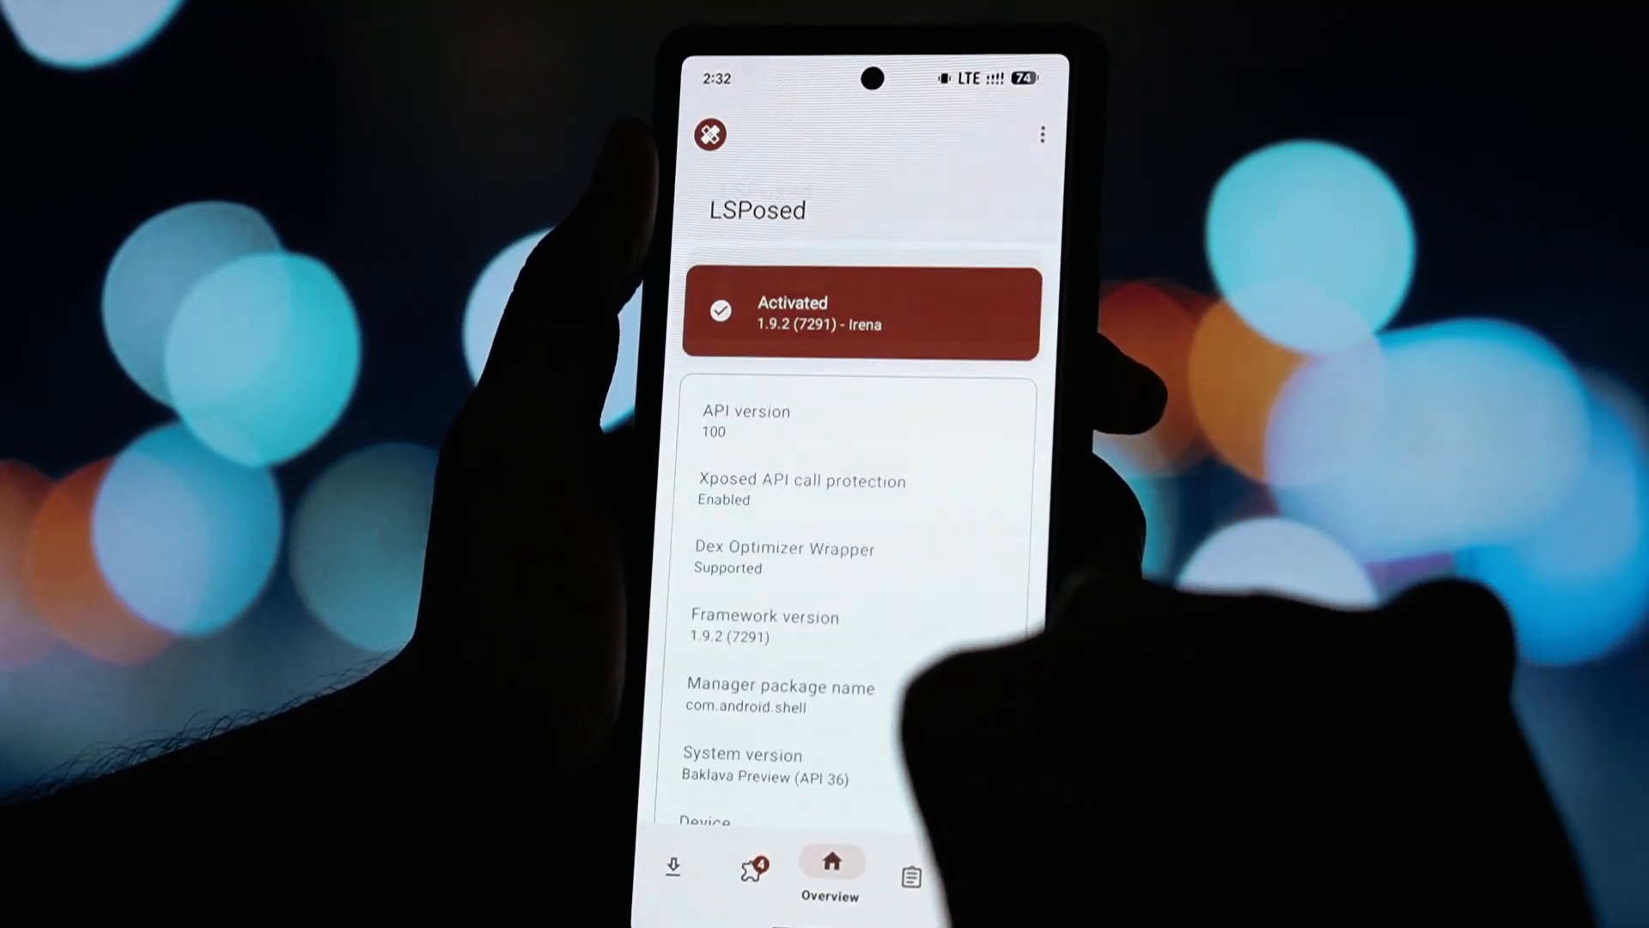
pyautogui.click(750, 868)
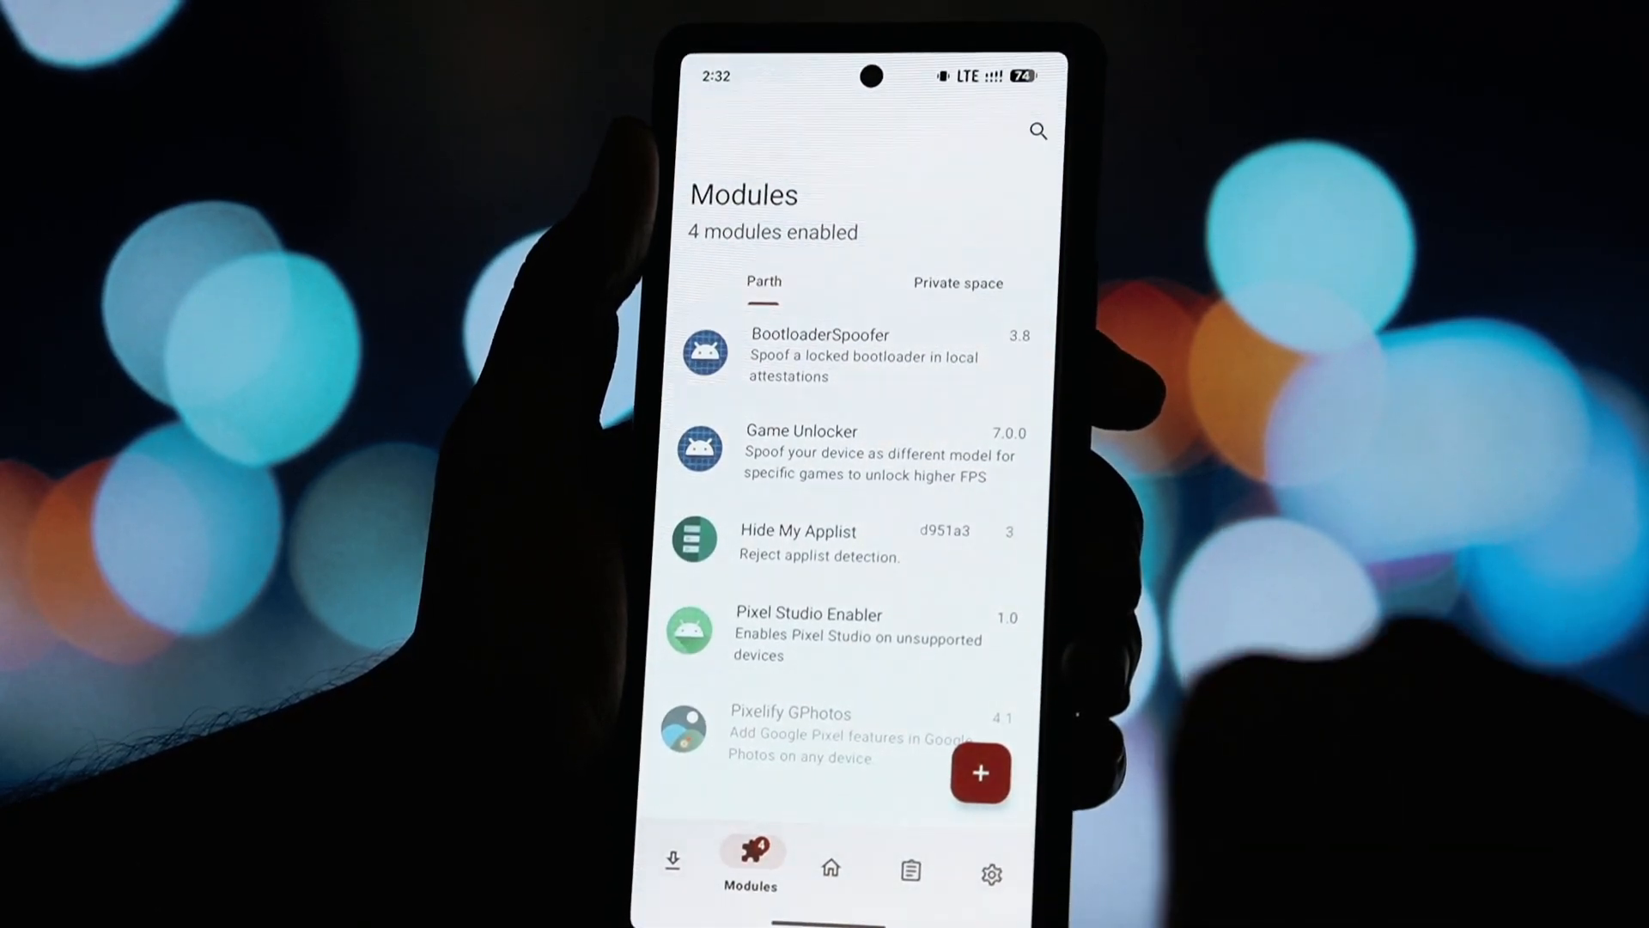
pyautogui.click(911, 867)
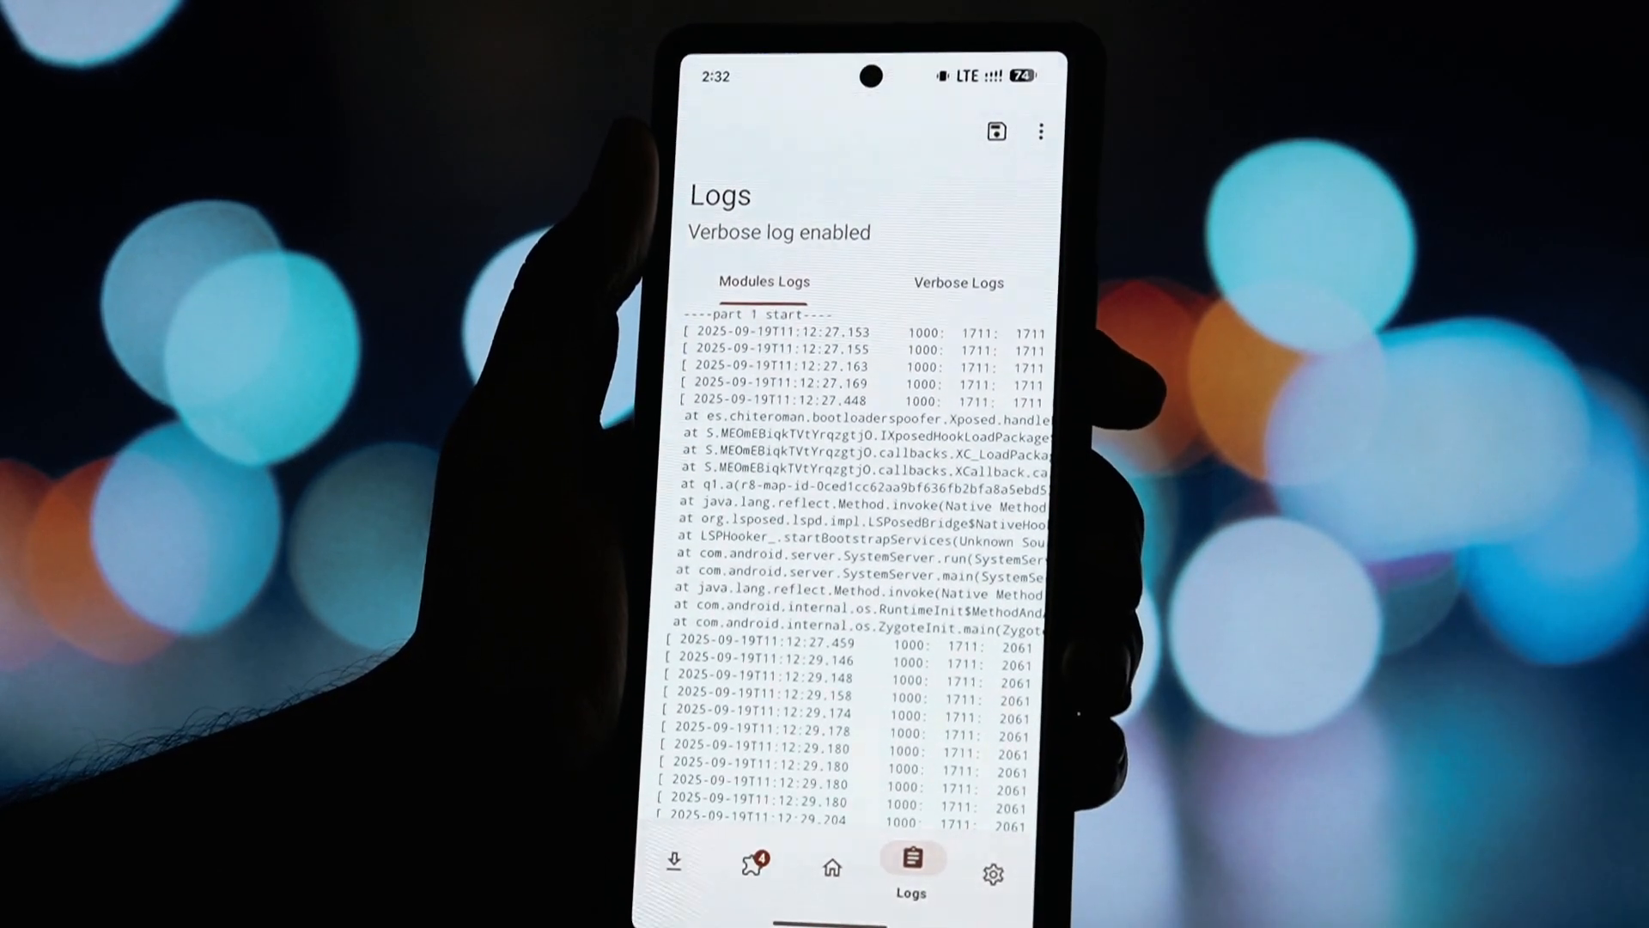
pyautogui.click(991, 866)
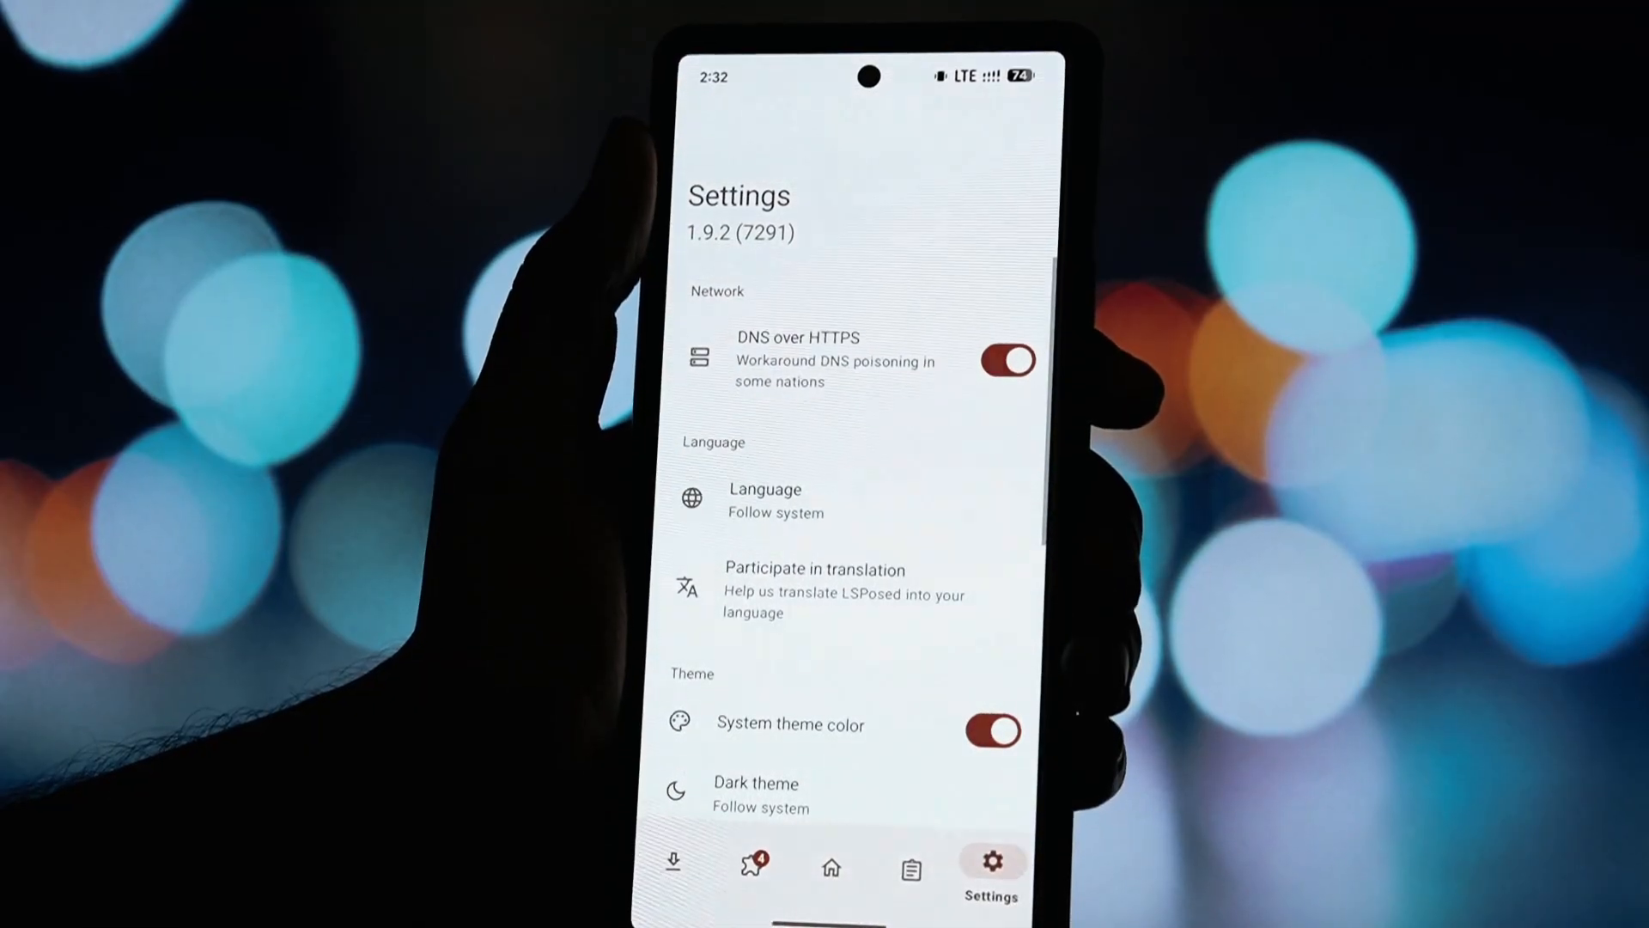
pyautogui.scroll(-3)
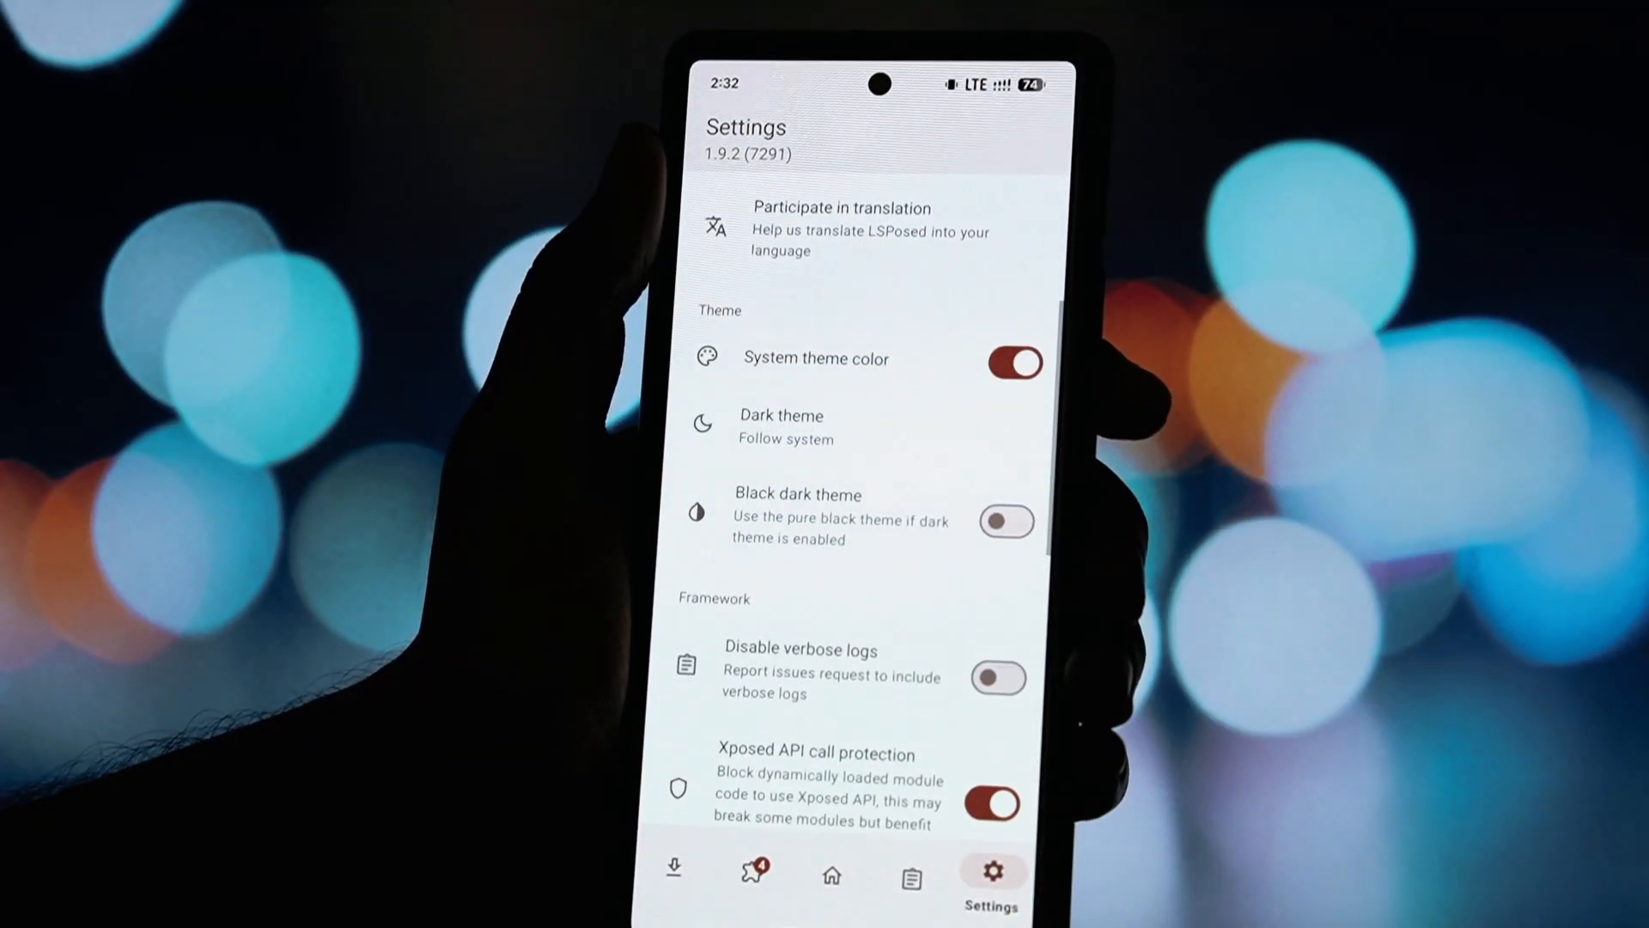
pyautogui.scroll(-3)
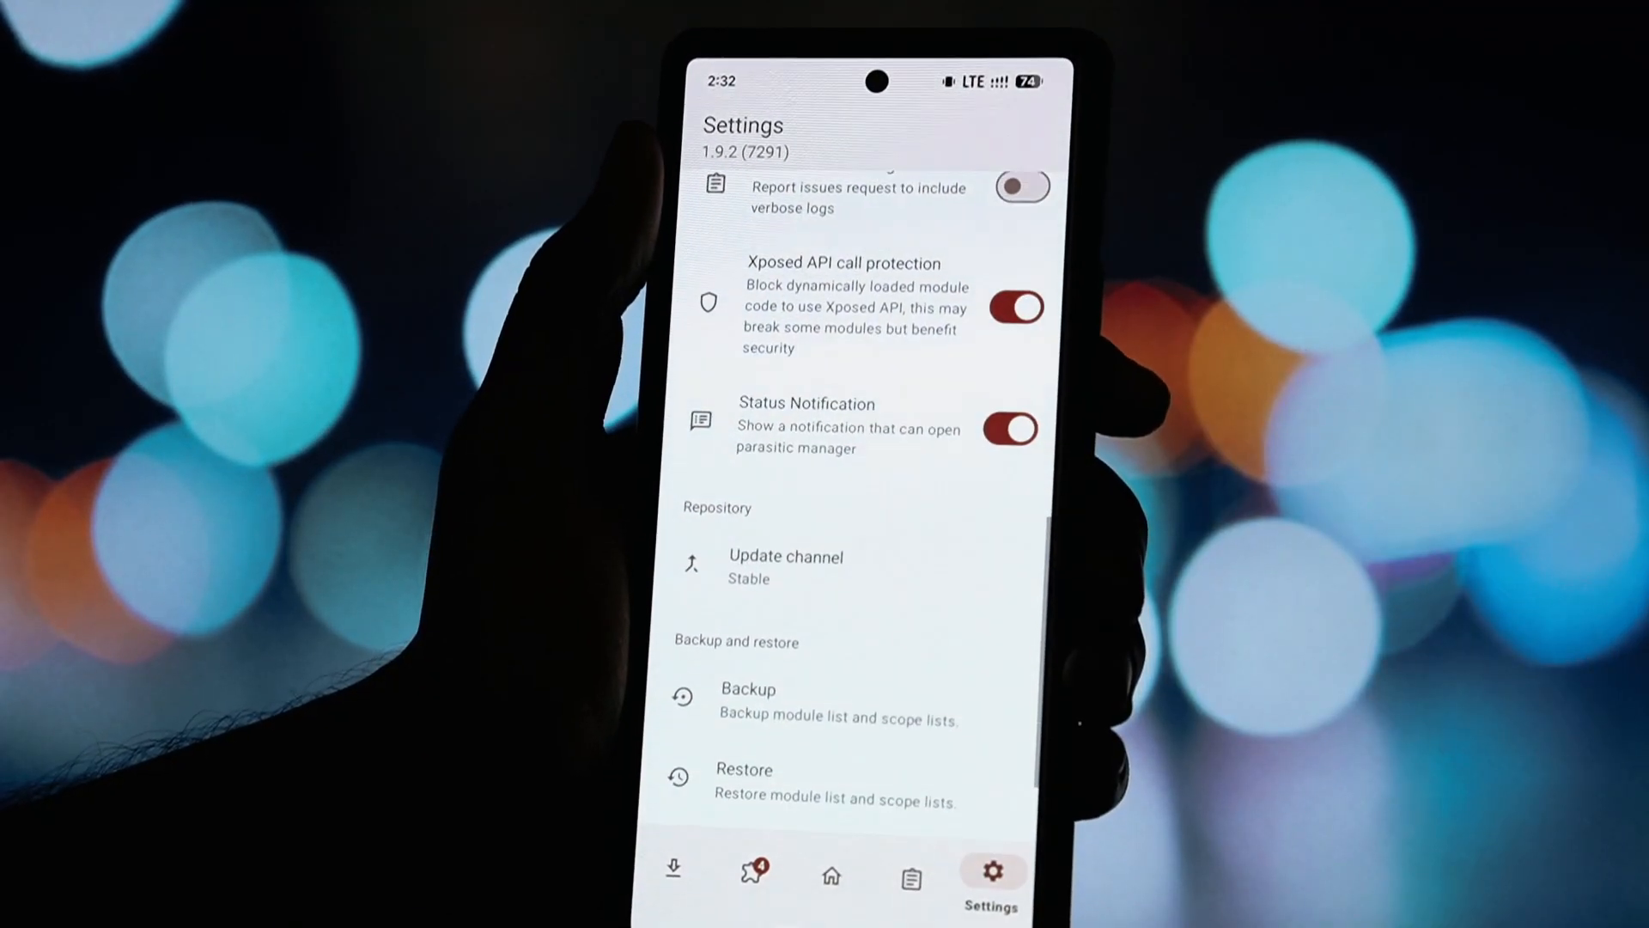
pyautogui.scroll(-3)
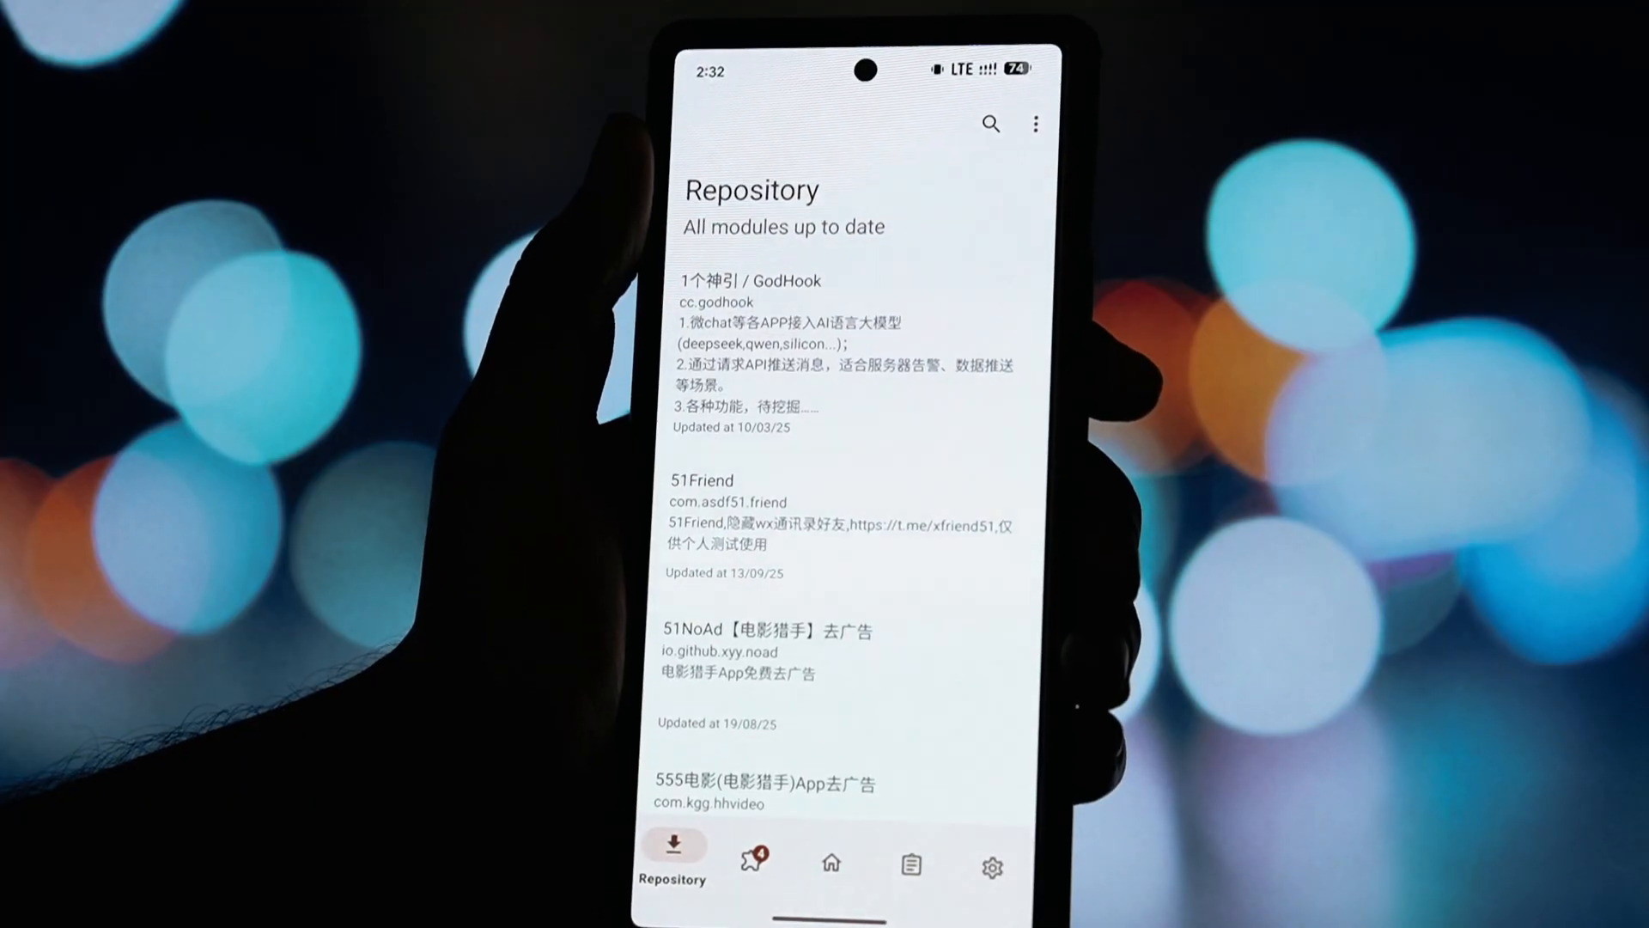
pyautogui.click(831, 867)
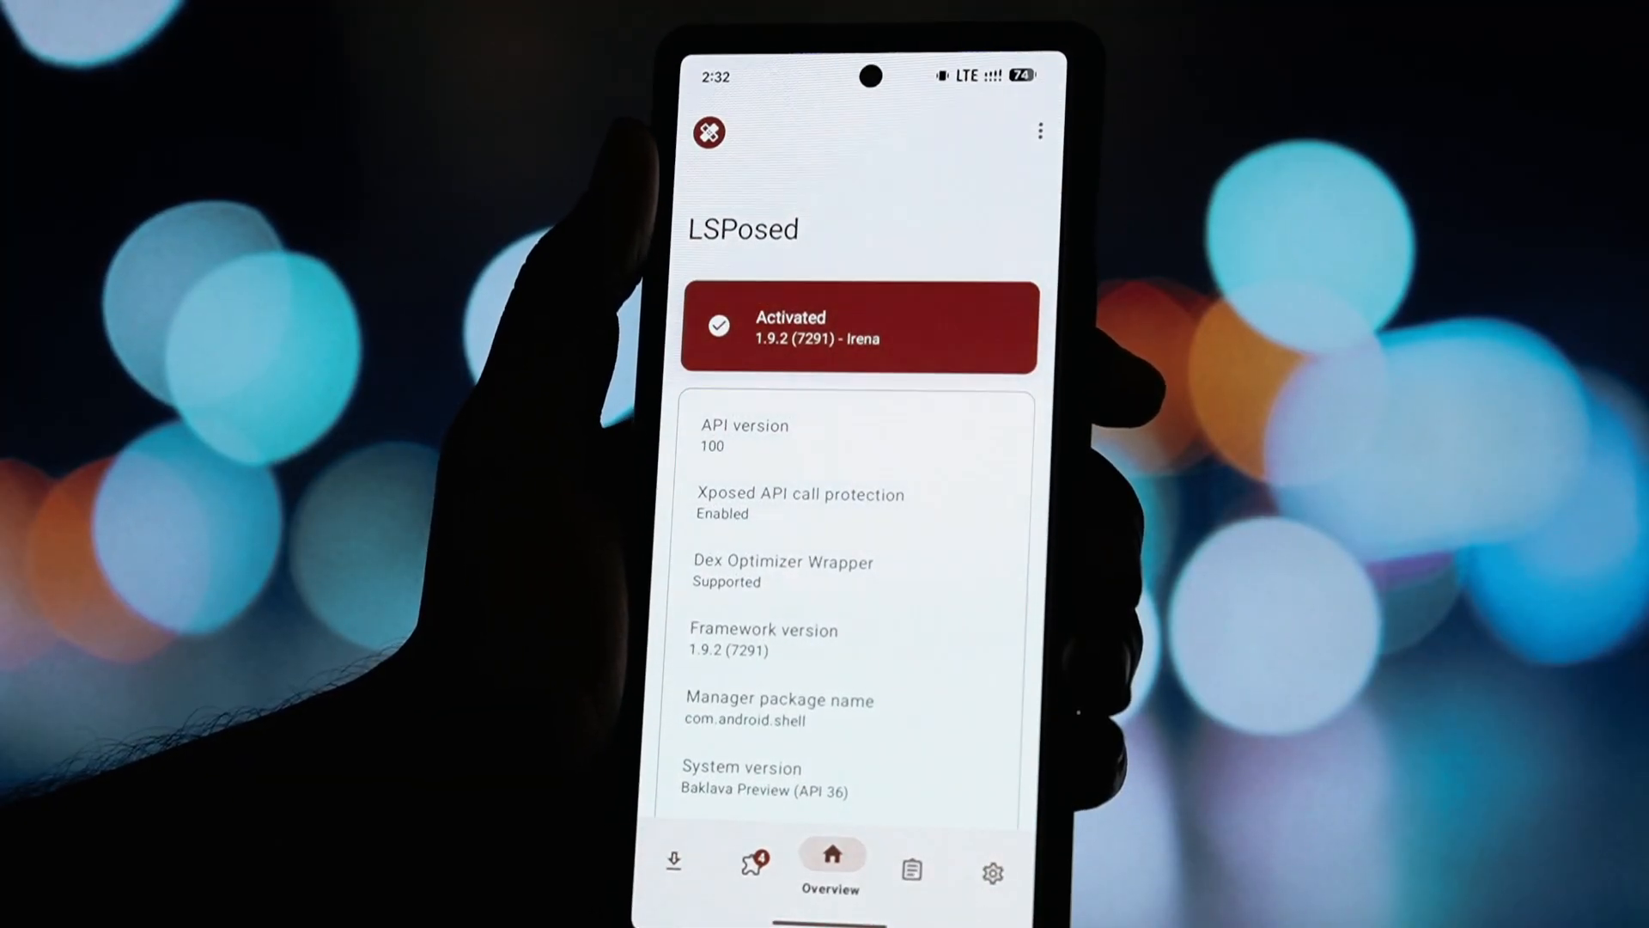